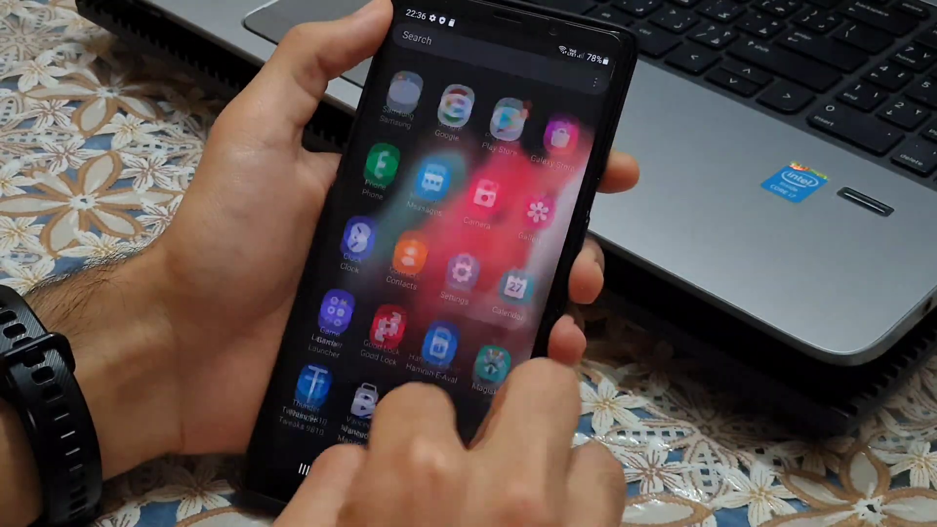
# Step: Launch the Settings app from the app drawer on the freshly flashed ROM
pyautogui.click(452, 270)
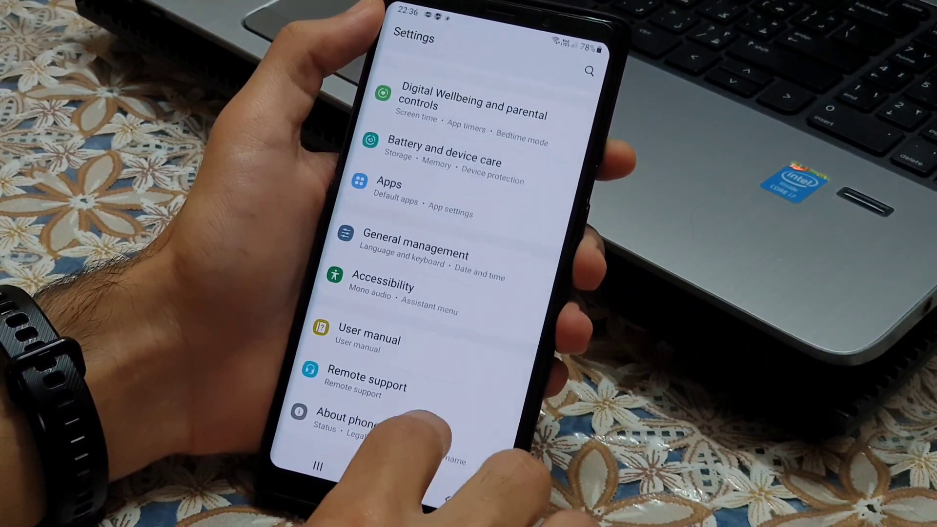